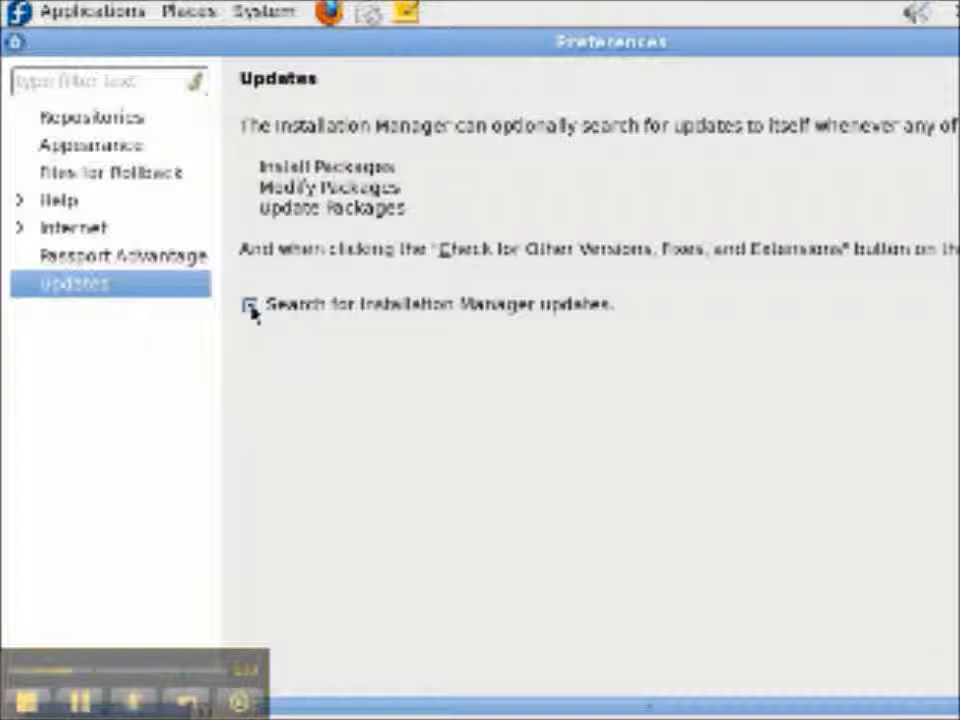
Step: Show the desktop Applications menu with the System Tools entries visible
{"action": "left_click", "coordinate": [90, 12]}
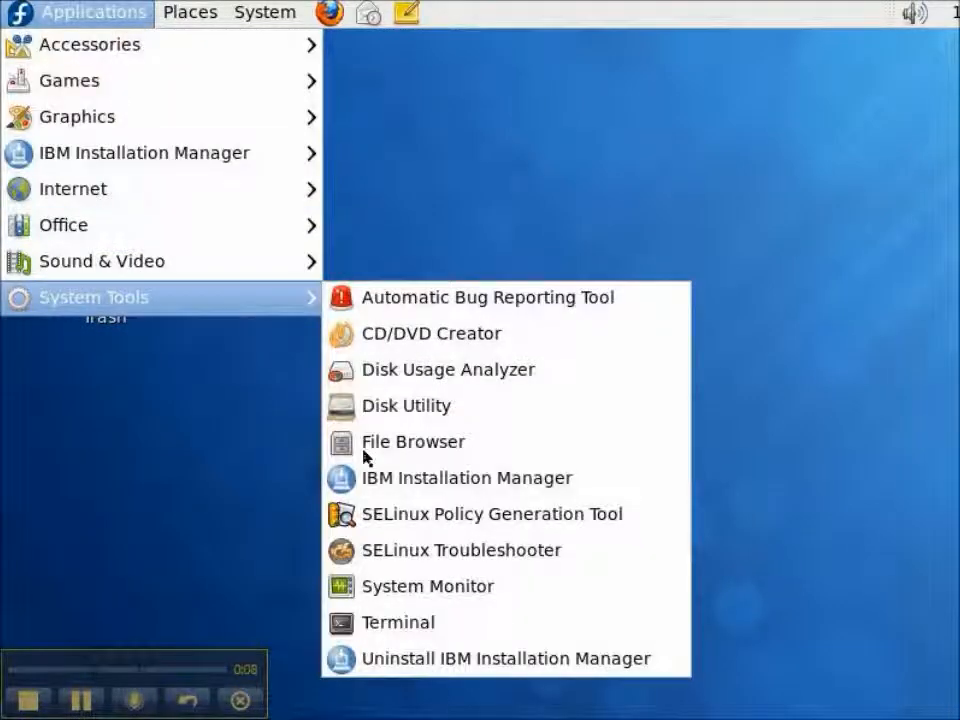
{"action": "mouse_move", "coordinate": [398, 622]}
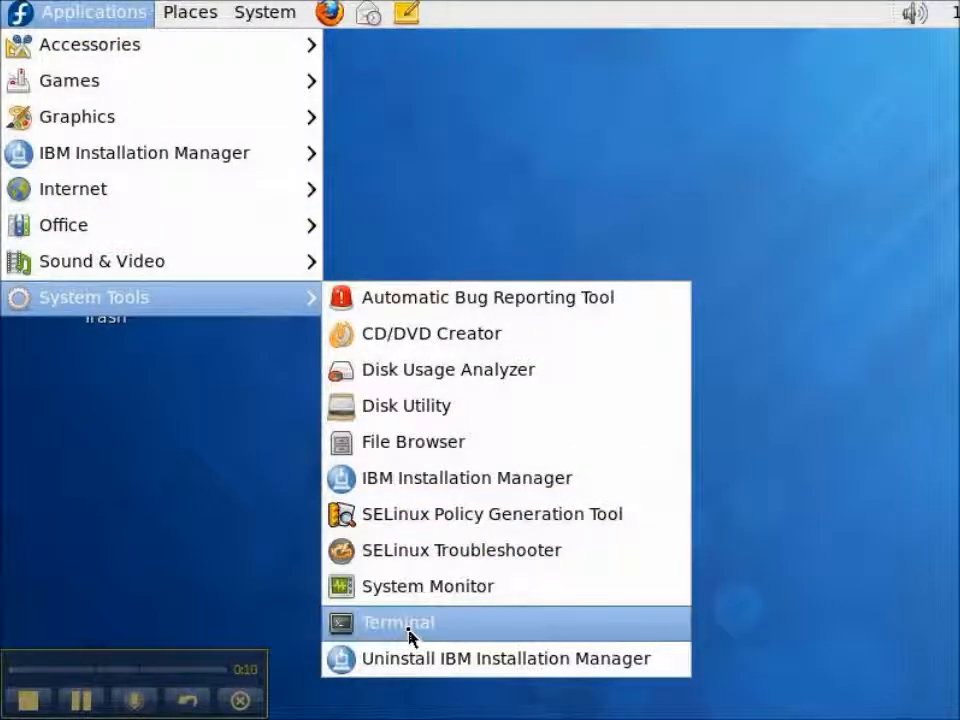
Step: Start a terminal session and become root with su -
{"action": "left_click", "coordinate": [398, 622]}
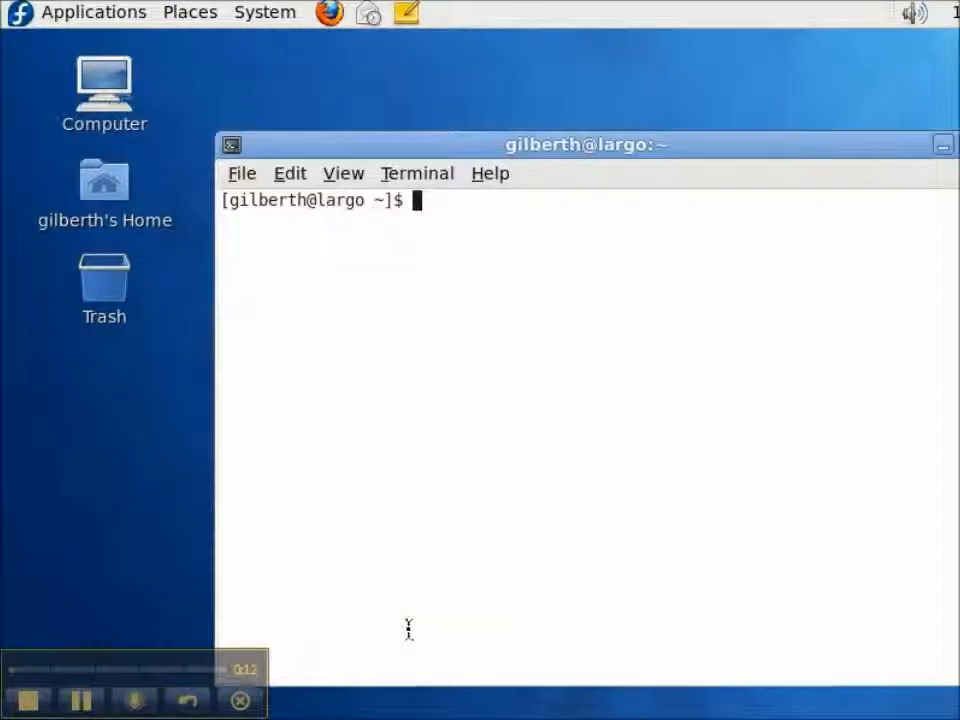
{"action": "mouse_move", "coordinate": [416, 190]}
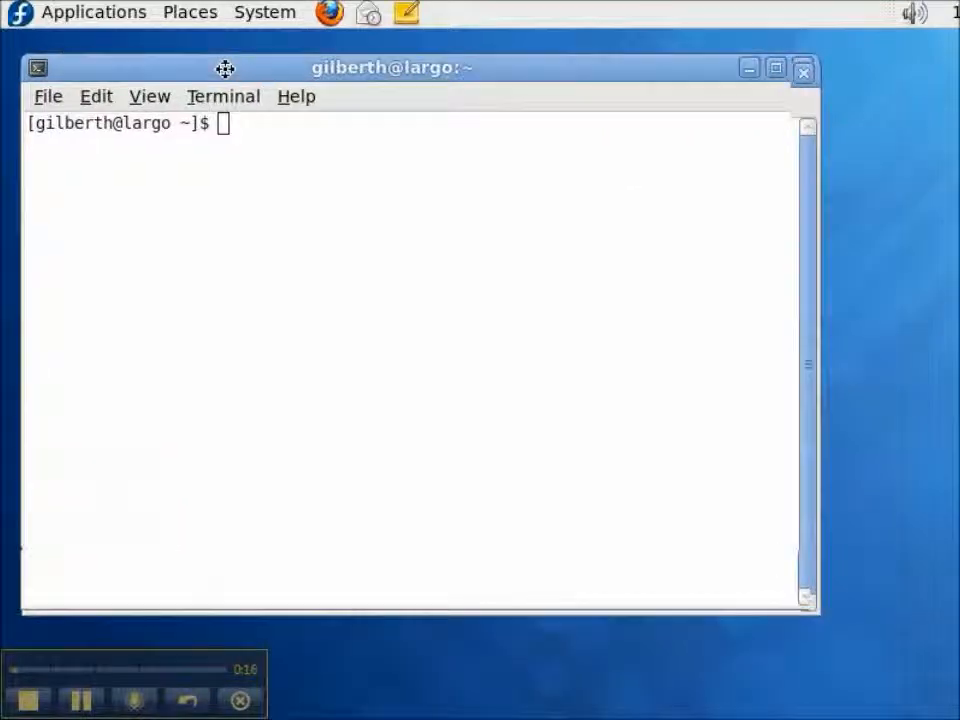
{"action": "mouse_move", "coordinate": [842, 182]}
{"action": "type", "text": "su -"}
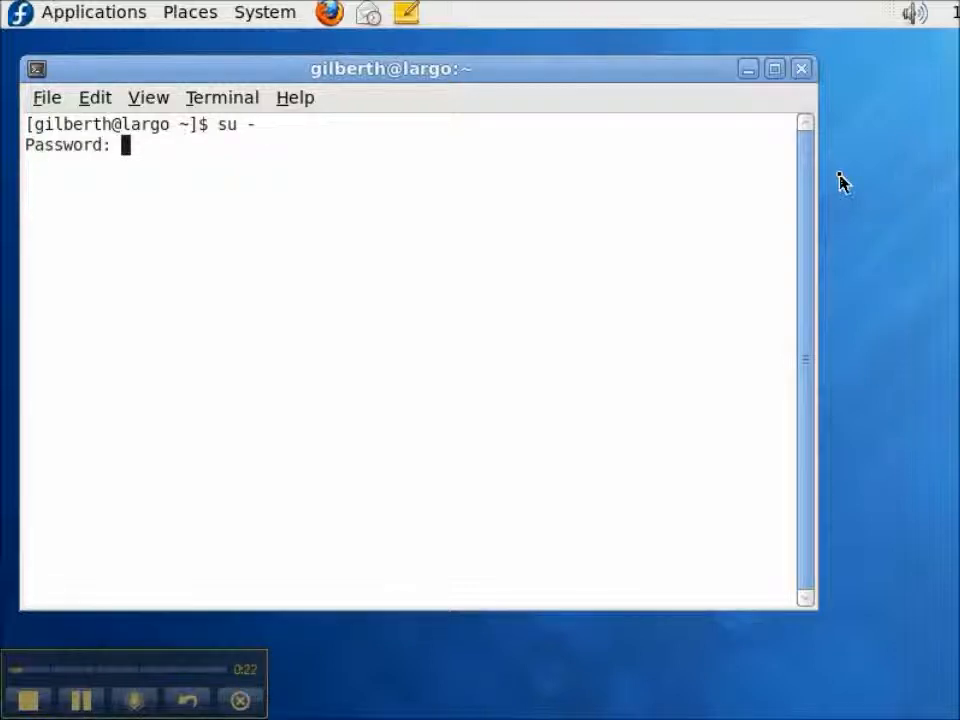
{"action": "key", "text": "Return"}
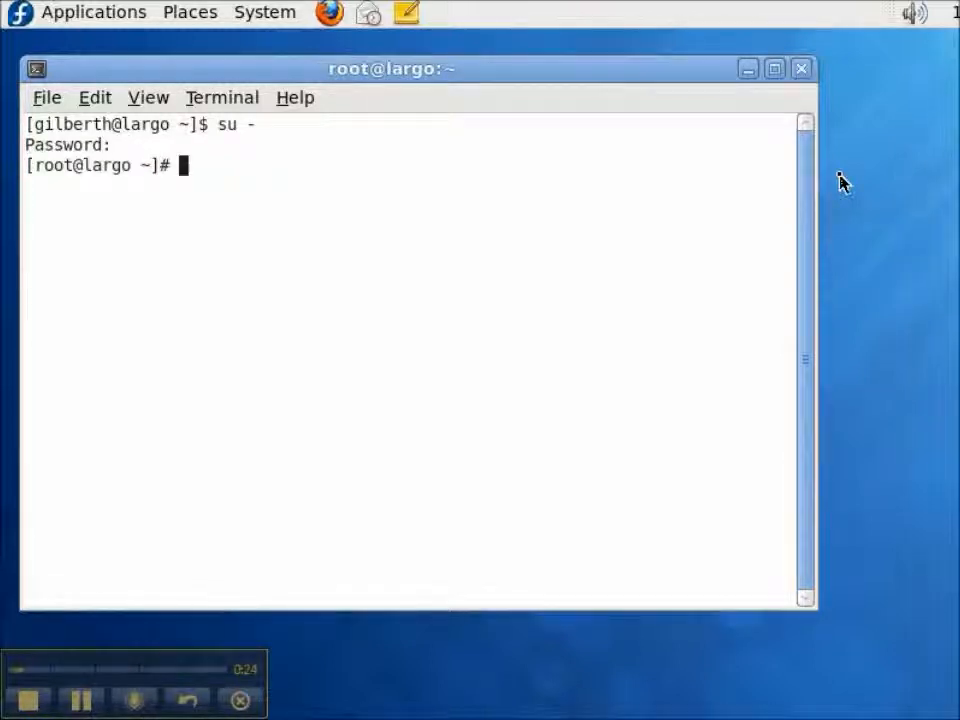
Step: Move into /opt/ibm/im/eclipse, list it, and launch ./IBMIM
{"action": "type", "text": "cd /"}
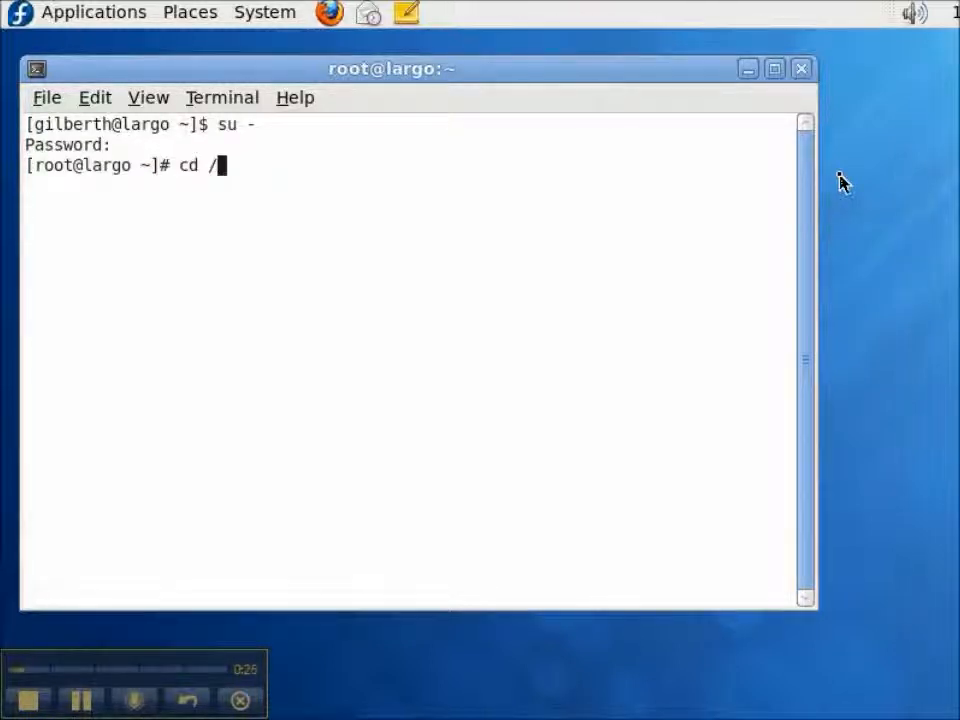
{"action": "type", "text": "opt/ibm/im/"}
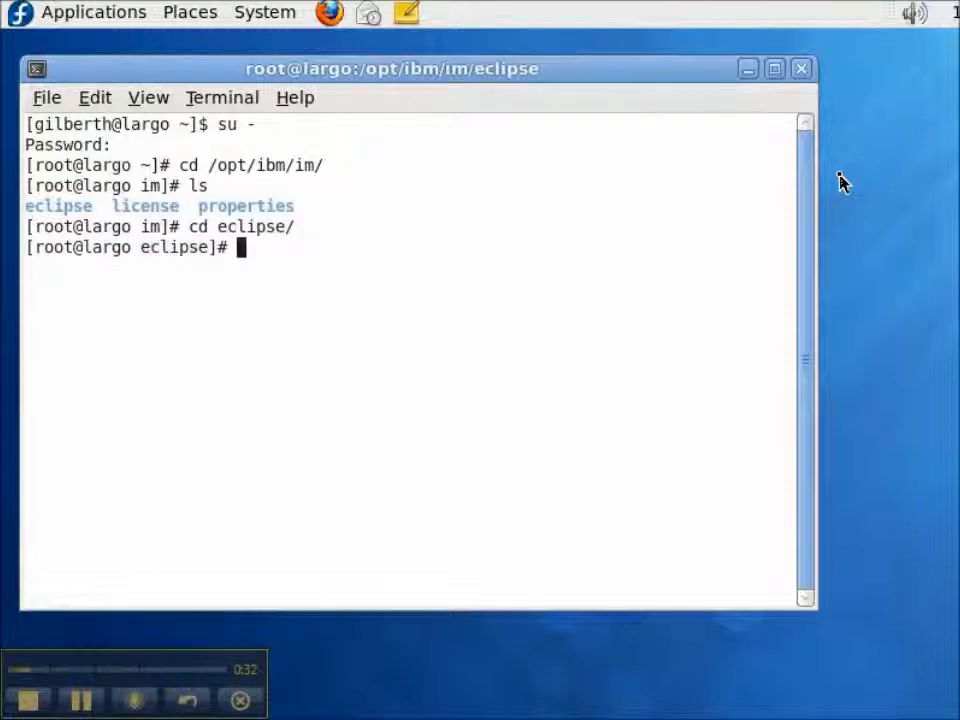
{"action": "key", "text": "Return"}
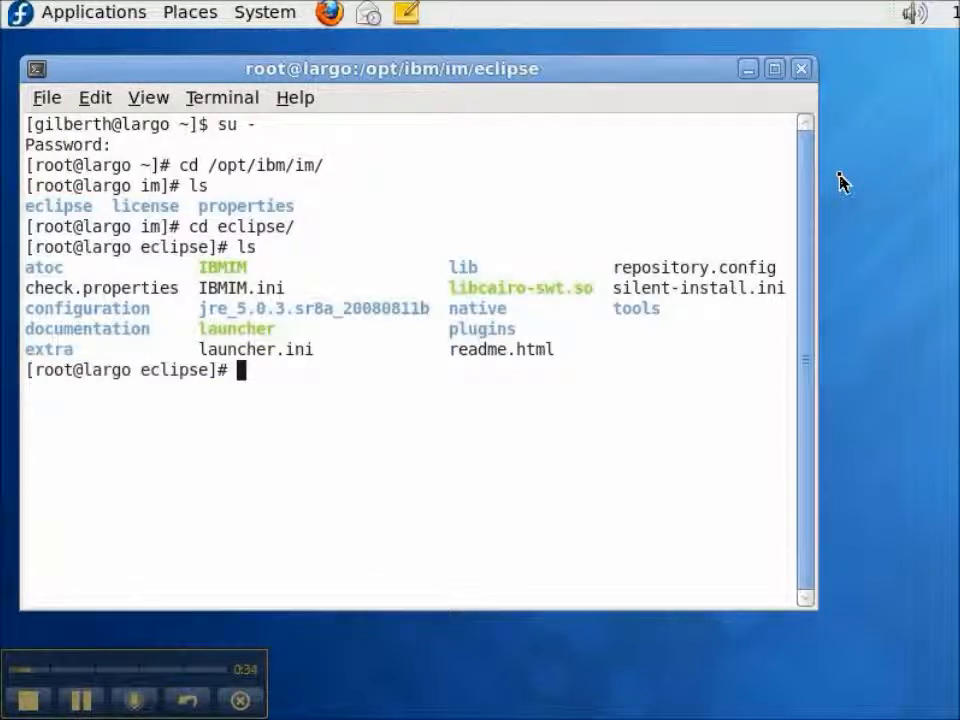
{"action": "type", "text": "./IBMIM"}
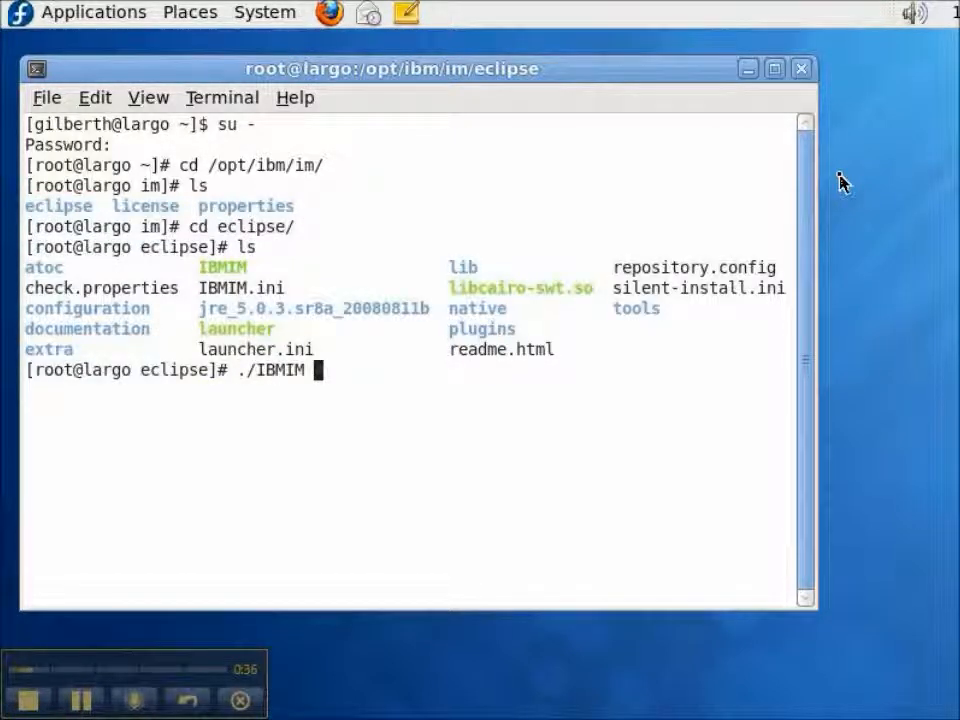
{"action": "key", "text": "Return"}
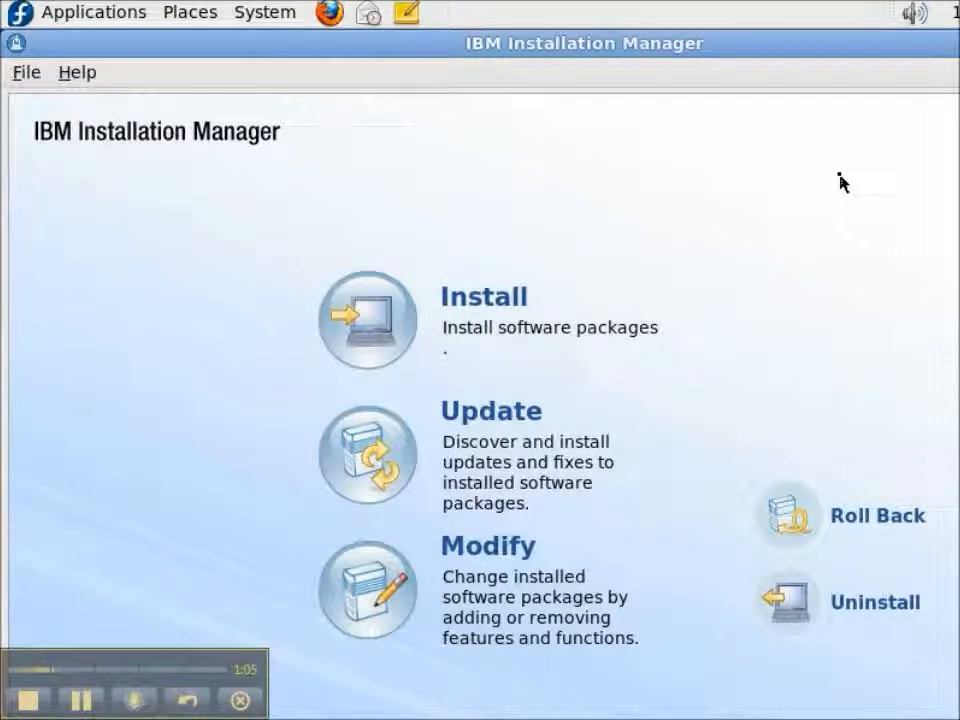
{"action": "mouse_move", "coordinate": [44, 84]}
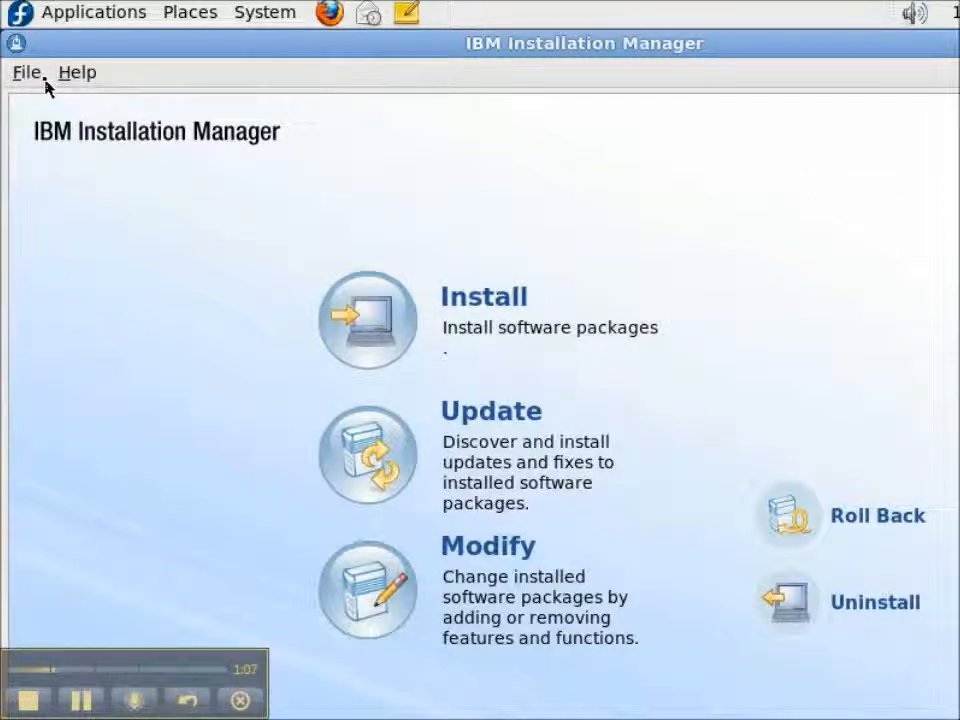
{"action": "left_click", "coordinate": [26, 72]}
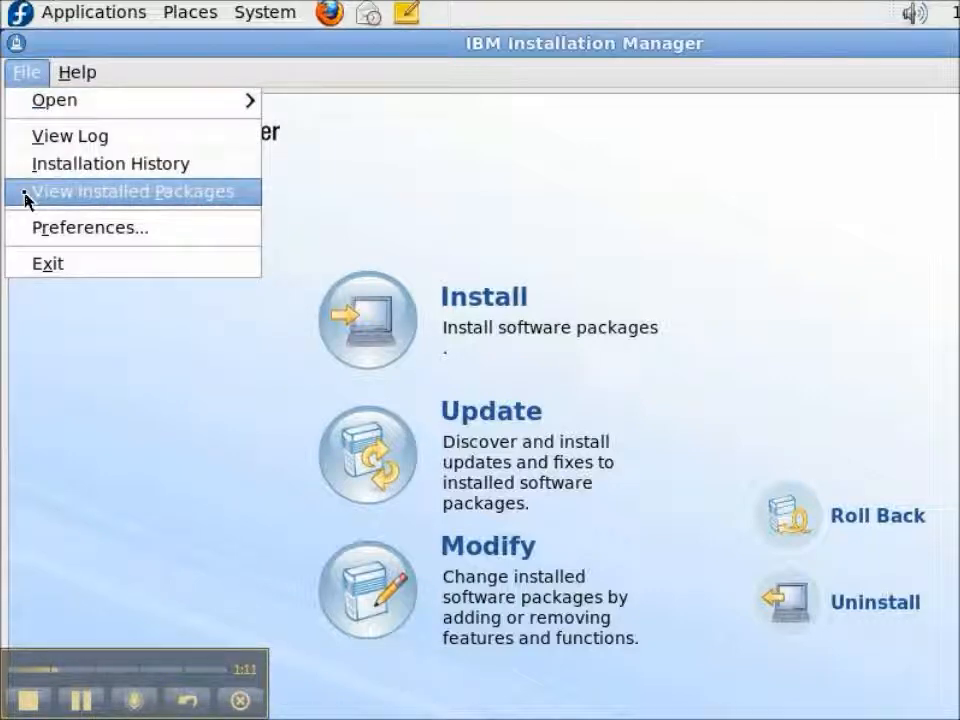
{"action": "left_click", "coordinate": [132, 192]}
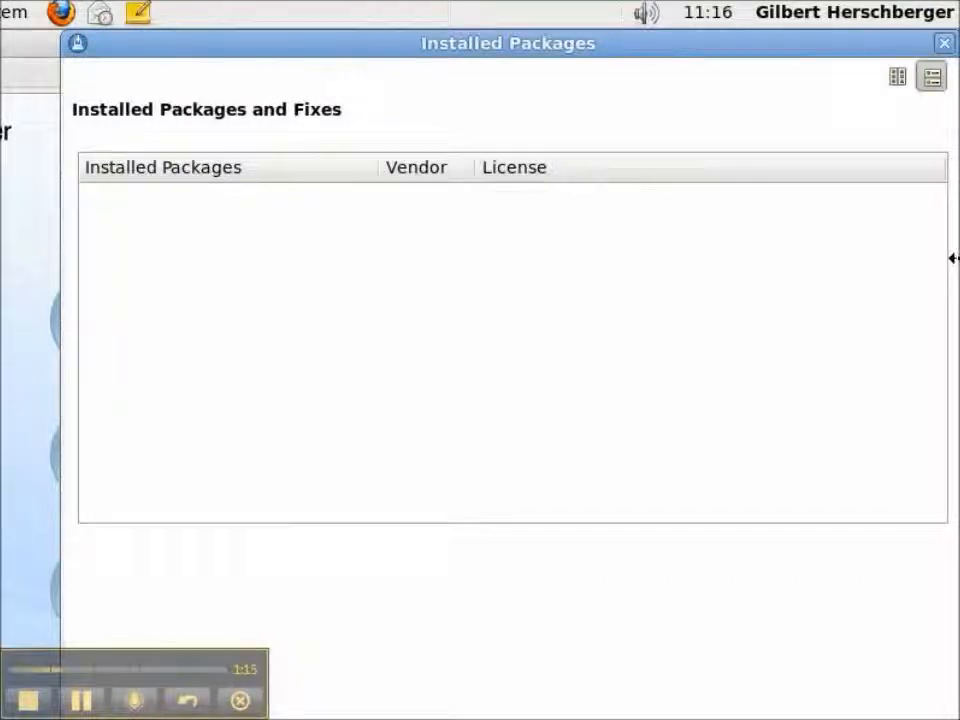
{"action": "left_click", "coordinate": [940, 44]}
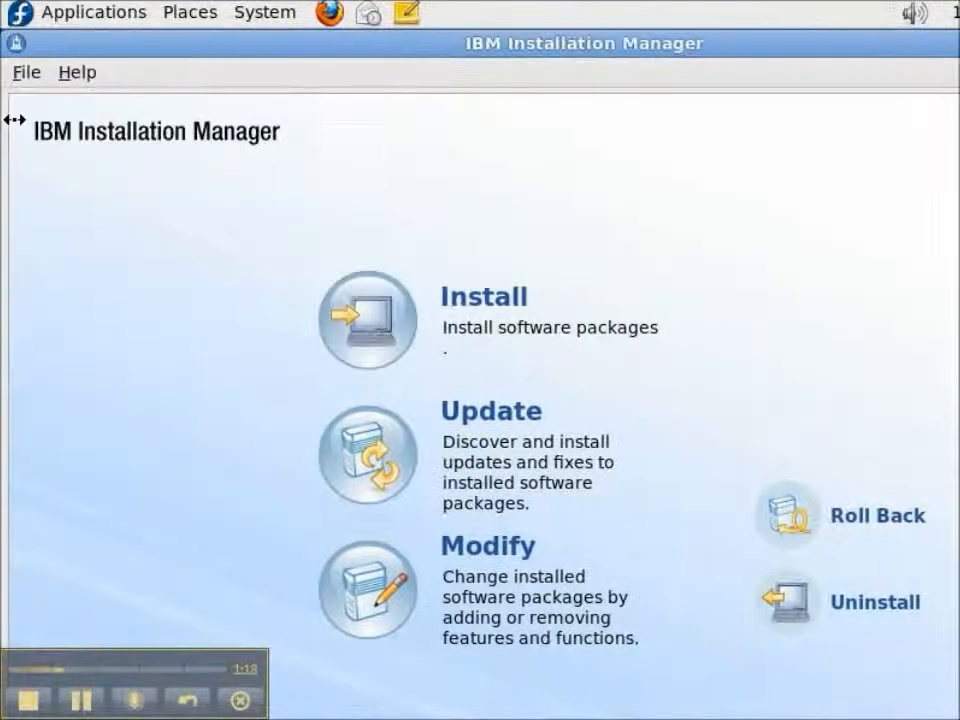
Step: Enable 'Search for Installation Manager updates' in the Updates preferences and confirm with OK
{"action": "left_click", "coordinate": [26, 72]}
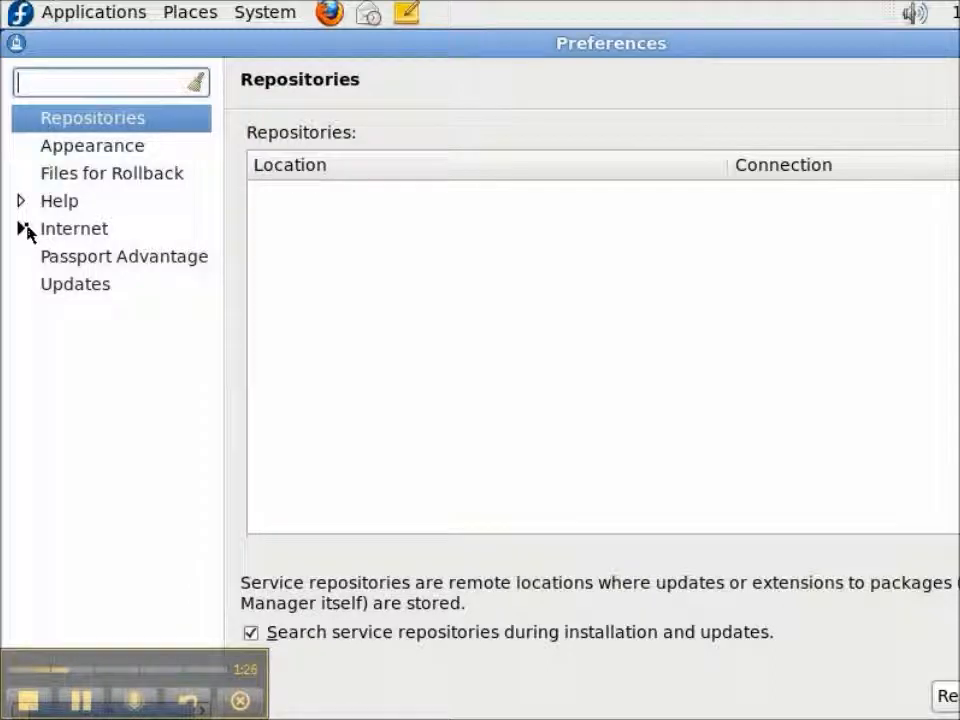
{"action": "mouse_move", "coordinate": [104, 300]}
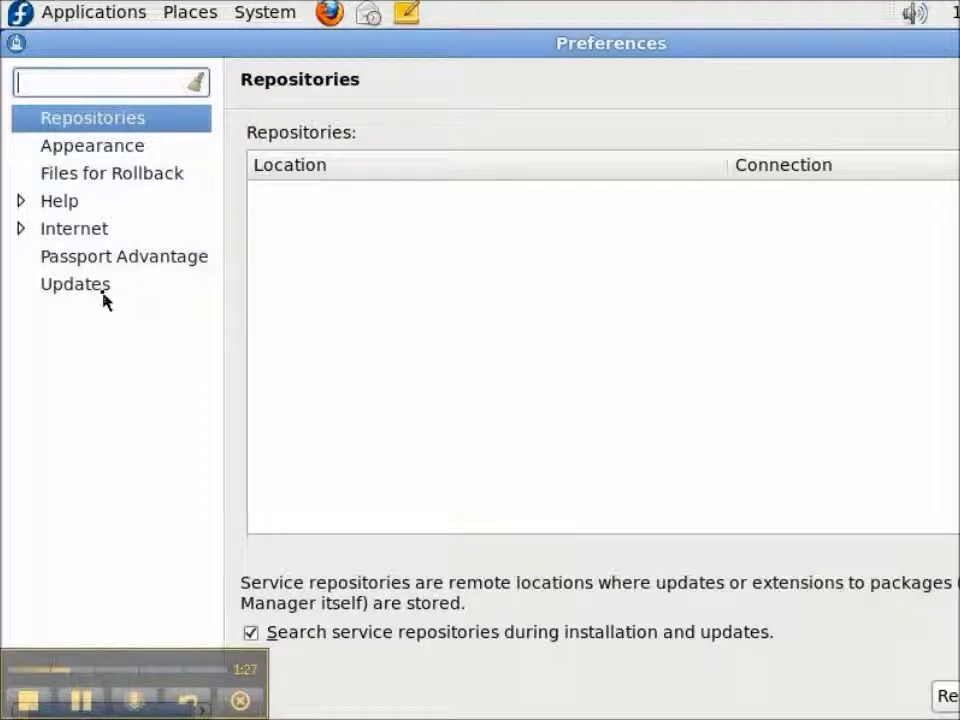
{"action": "left_click", "coordinate": [76, 284]}
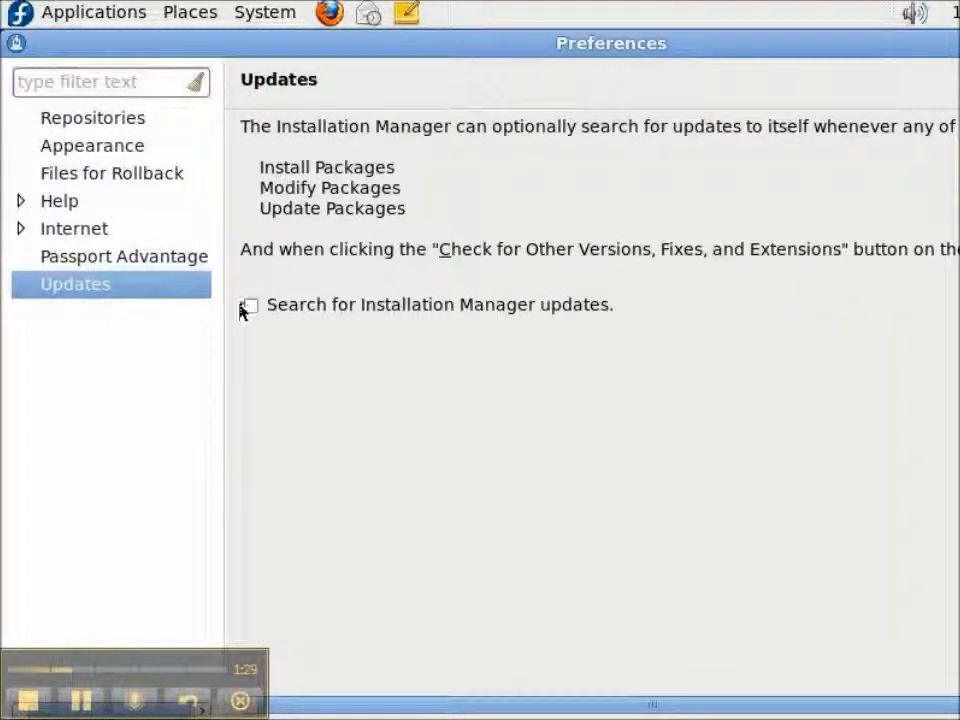
{"action": "left_click", "coordinate": [250, 304]}
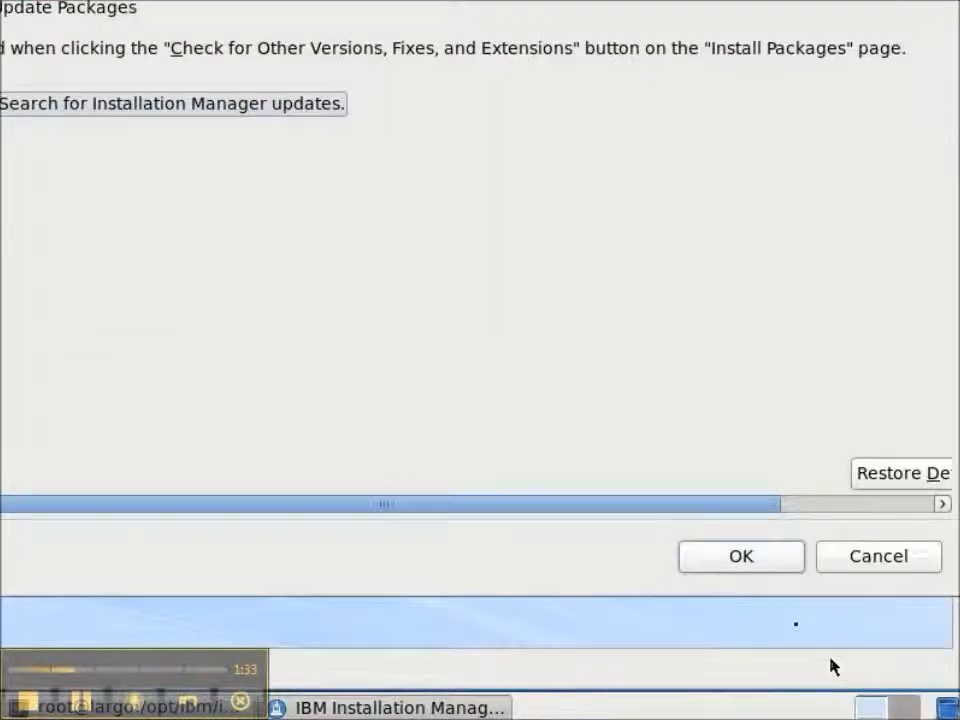
{"action": "left_click", "coordinate": [740, 556]}
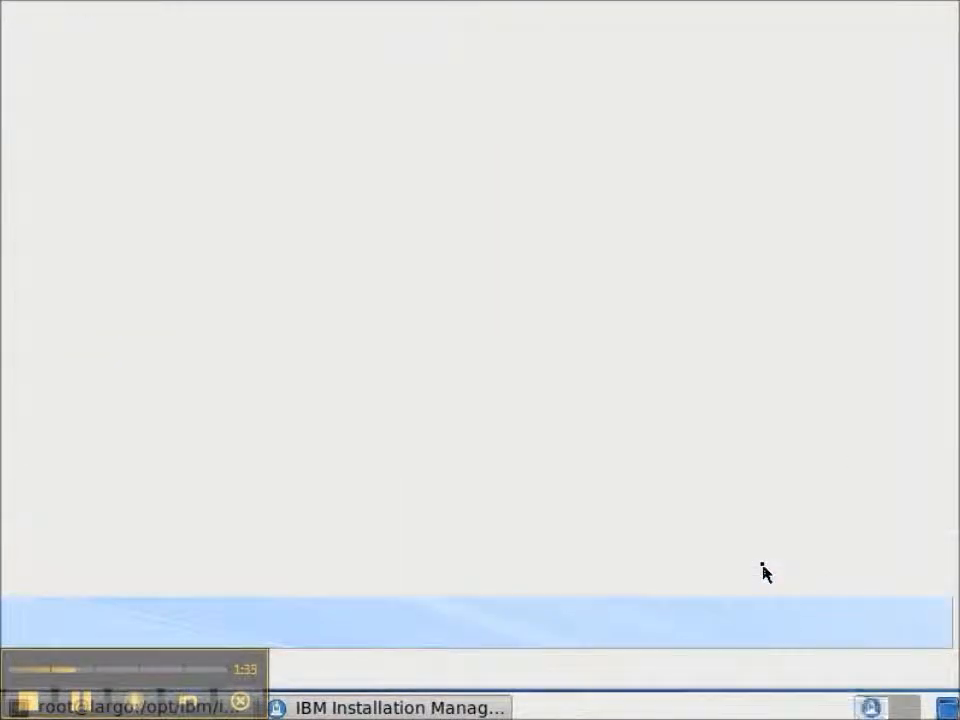
{"action": "left_click", "coordinate": [398, 706]}
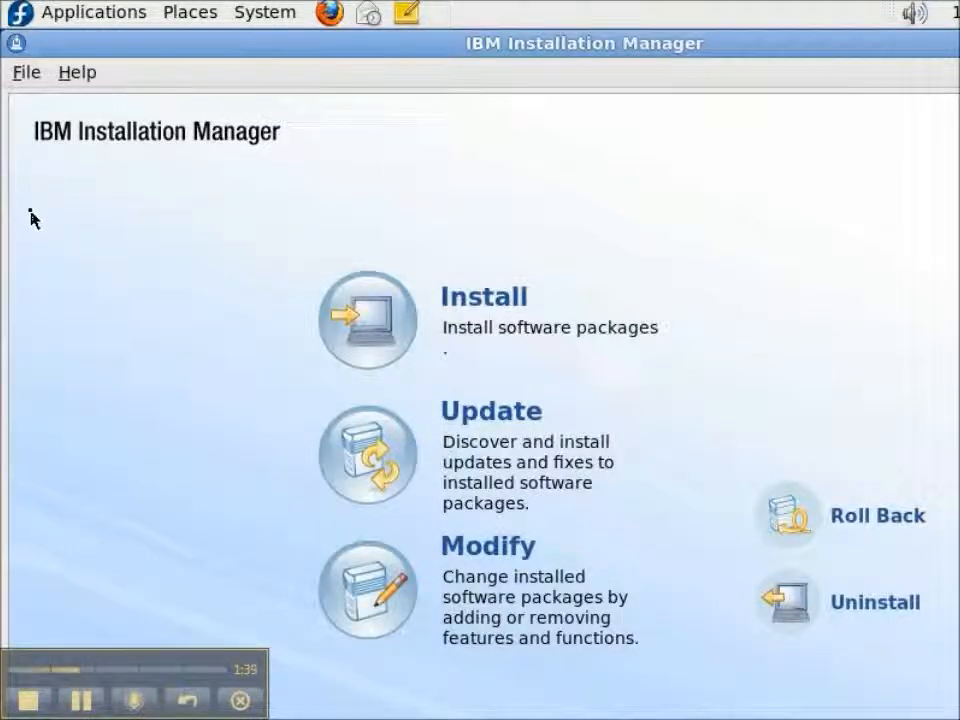
{"action": "mouse_move", "coordinate": [284, 270]}
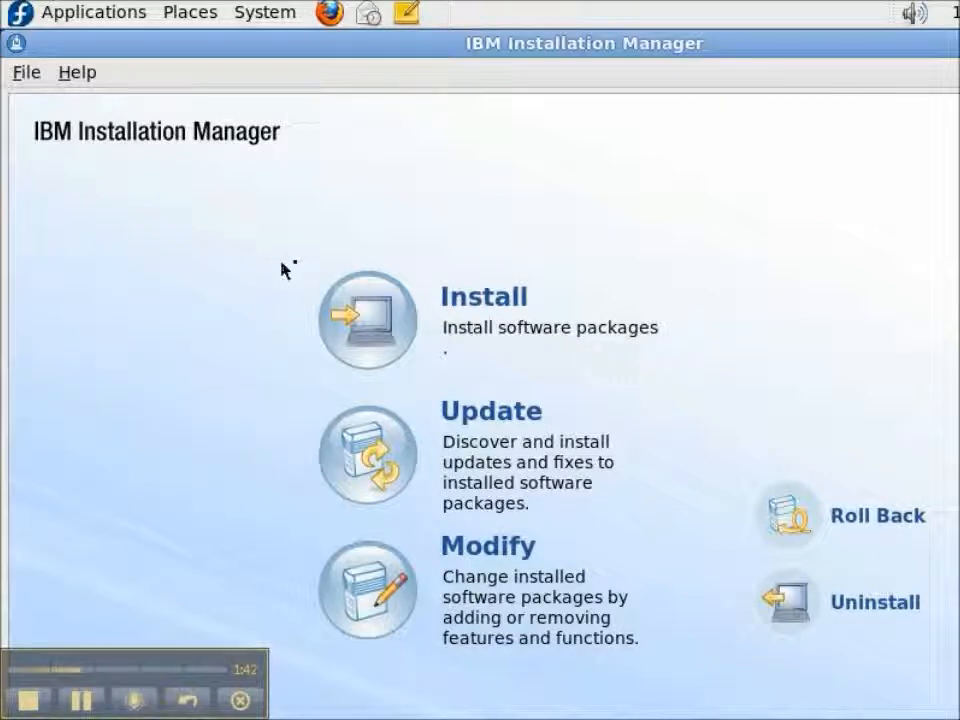
{"action": "mouse_move", "coordinate": [376, 324]}
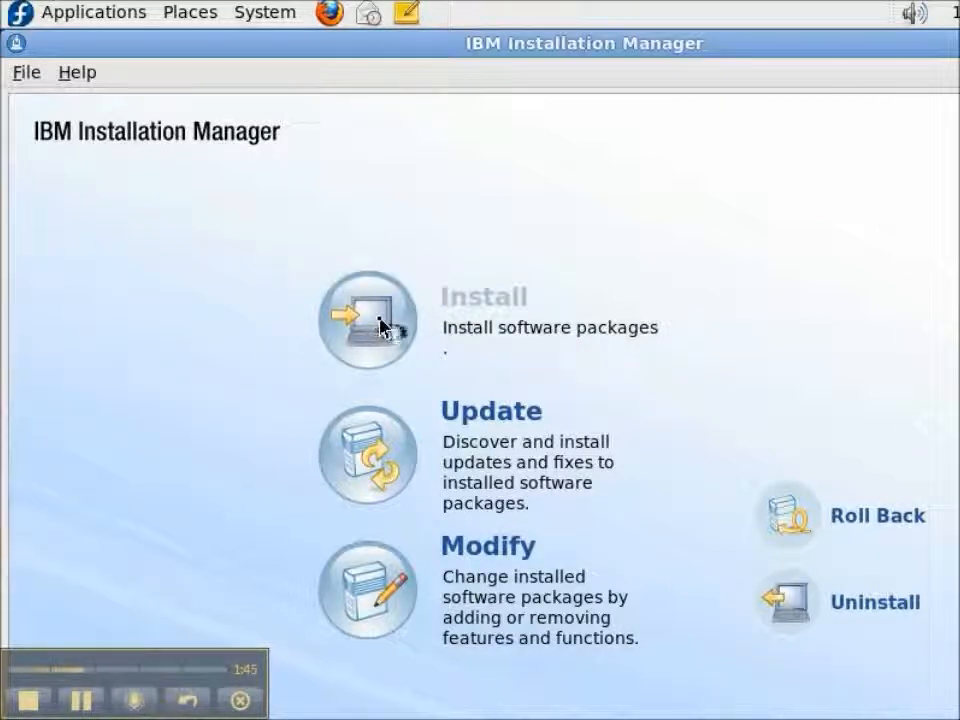
Step: Start Install, accept updating Installation Manager to 1.4.2 first, and confirm its restart
{"action": "left_click", "coordinate": [368, 318]}
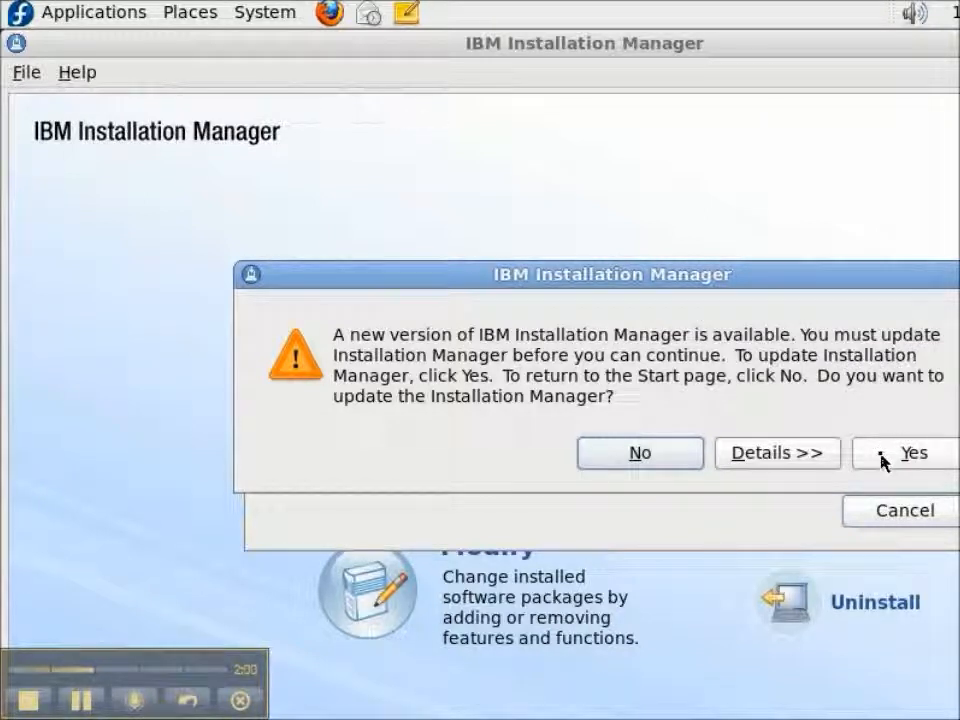
{"action": "left_click", "coordinate": [912, 452]}
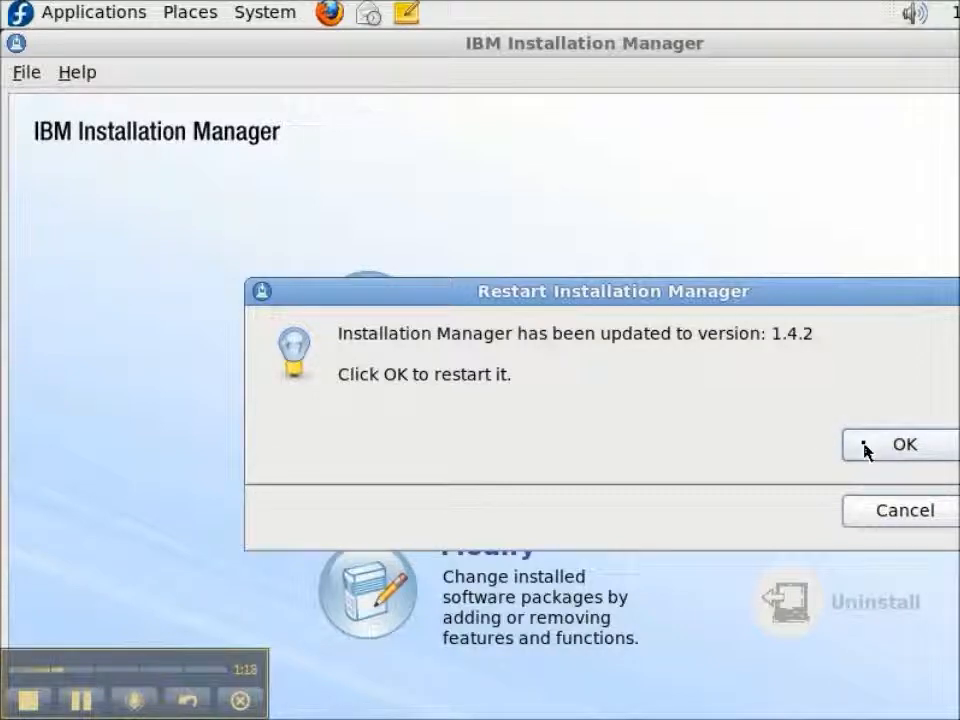
{"action": "left_click", "coordinate": [904, 444]}
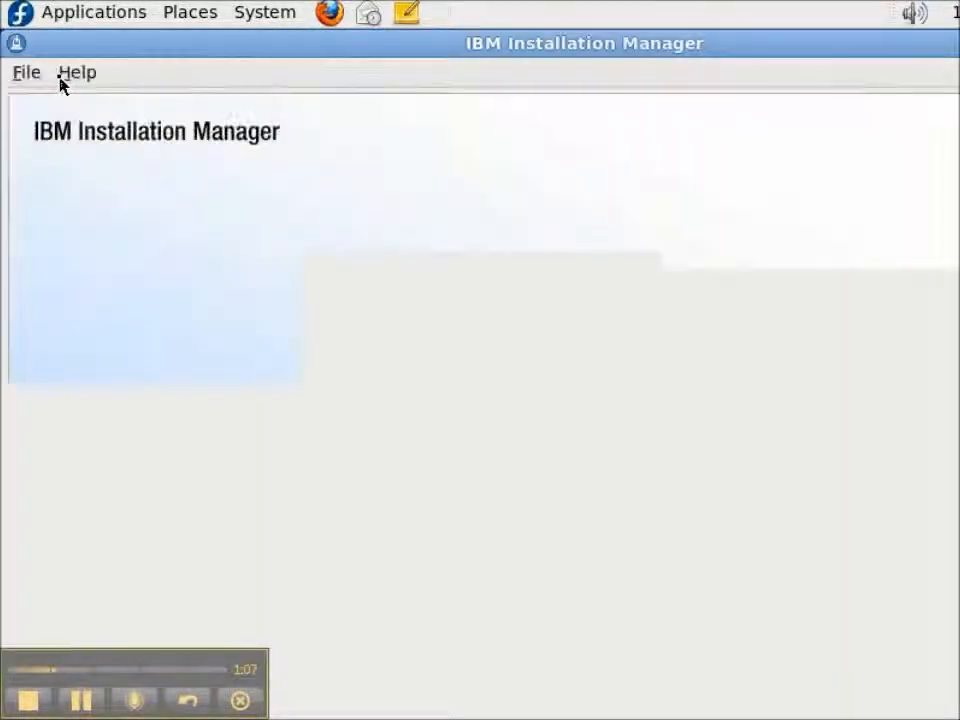
{"action": "left_click", "coordinate": [26, 72]}
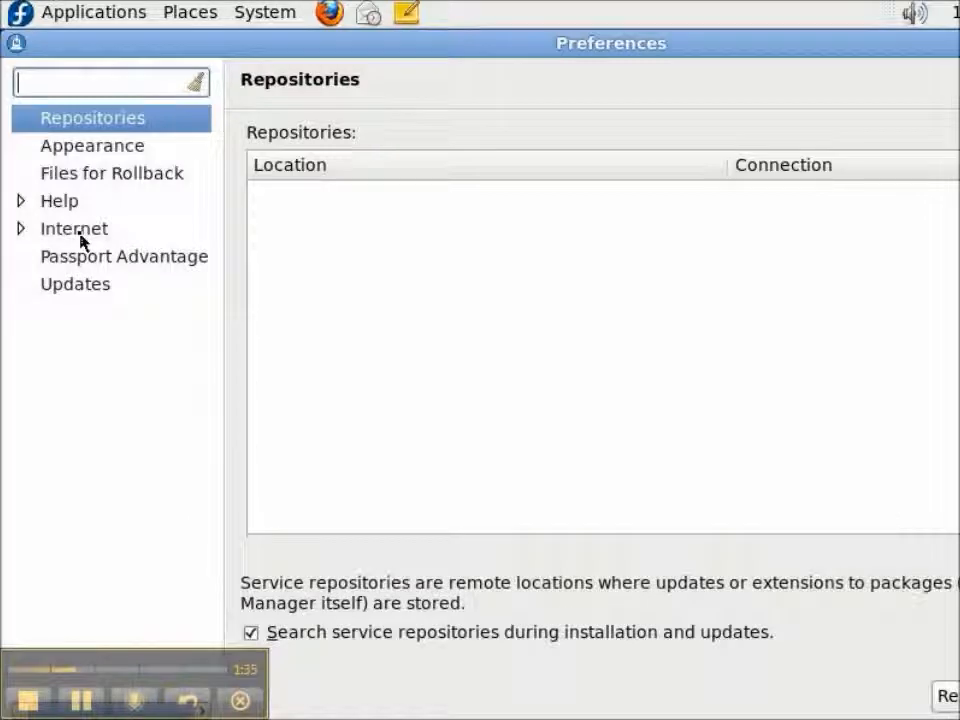
{"action": "left_click", "coordinate": [76, 284]}
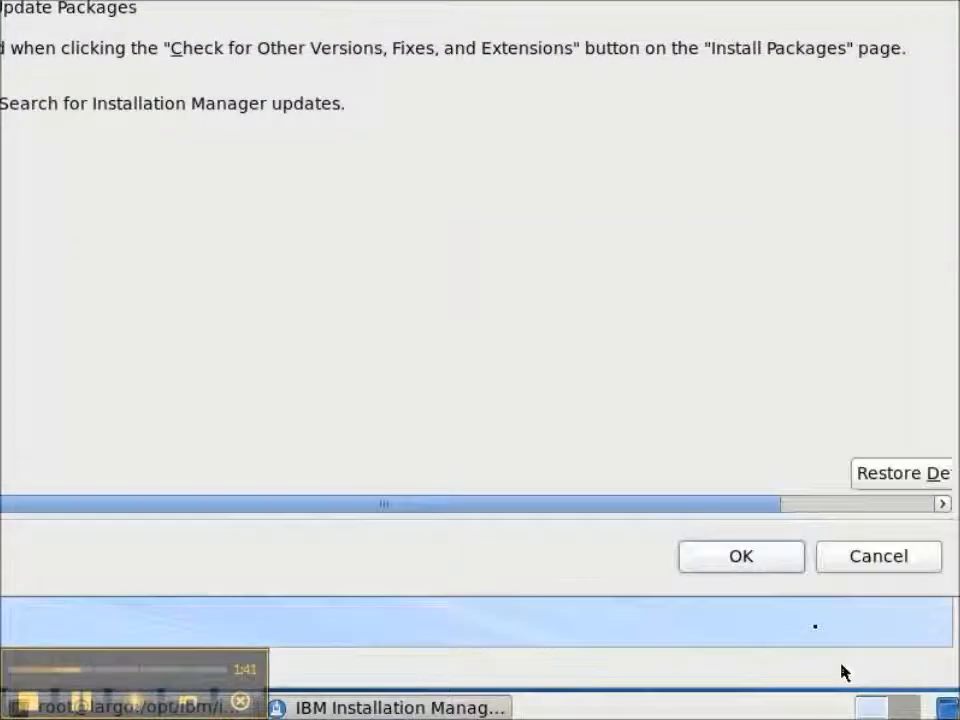
{"action": "left_click", "coordinate": [740, 556]}
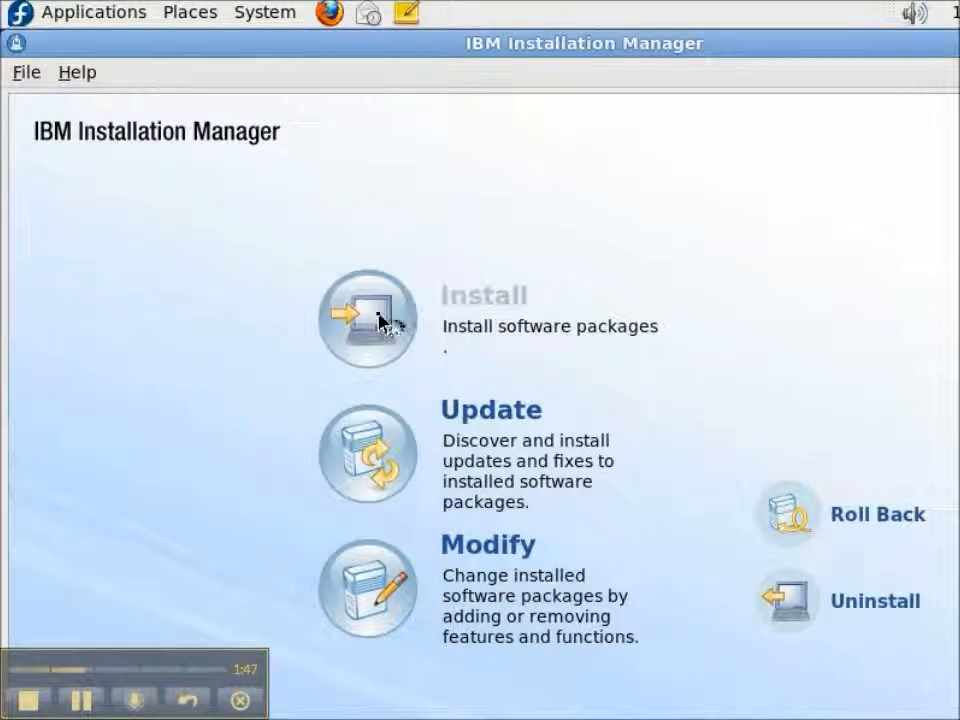
{"action": "left_click", "coordinate": [368, 316]}
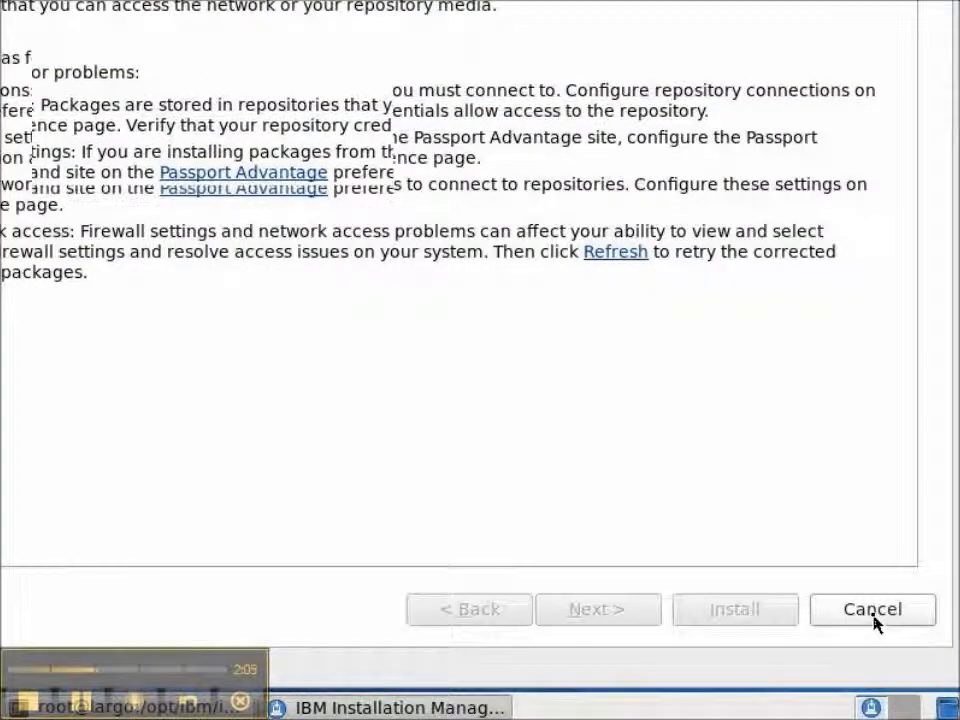
{"action": "left_click", "coordinate": [872, 608]}
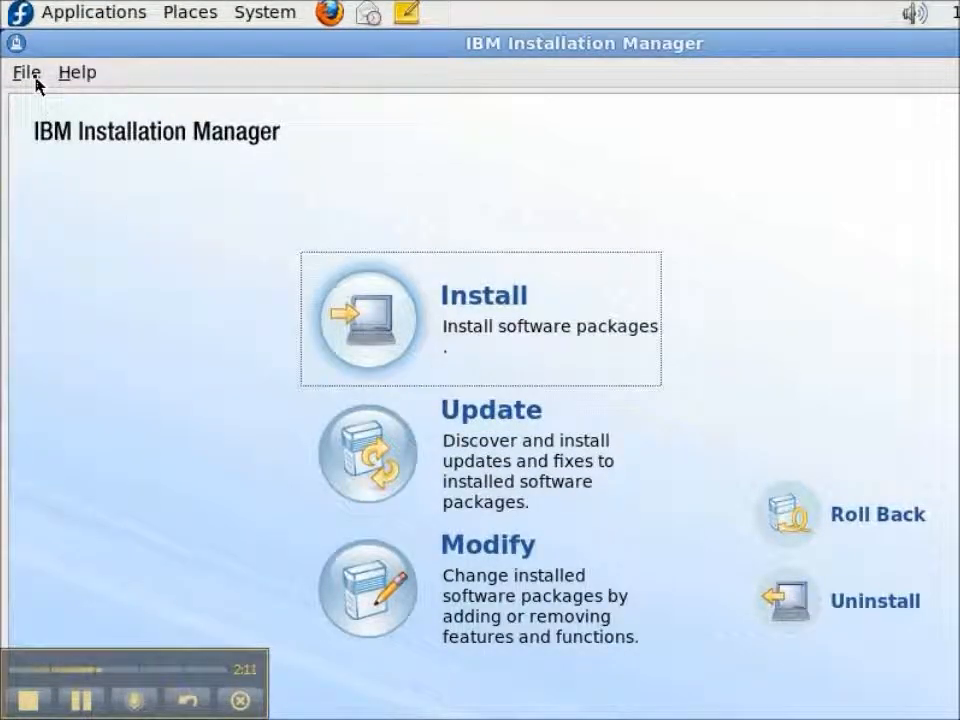
Step: Exit Installation Manager via File > Exit and get a fresh root prompt
{"action": "left_click", "coordinate": [26, 72]}
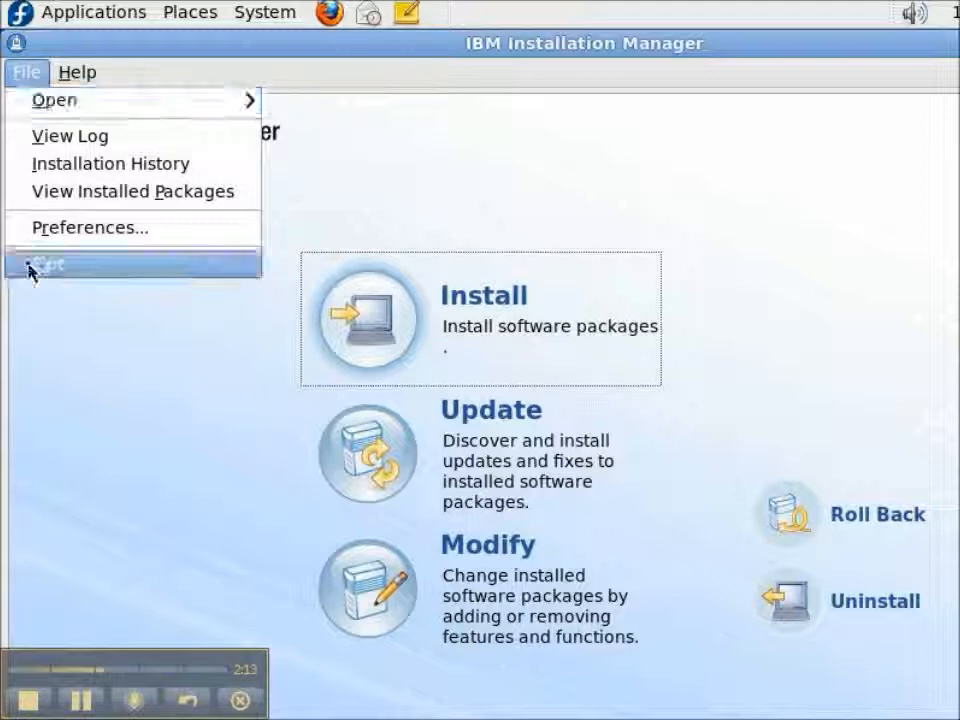
{"action": "mouse_move", "coordinate": [48, 264]}
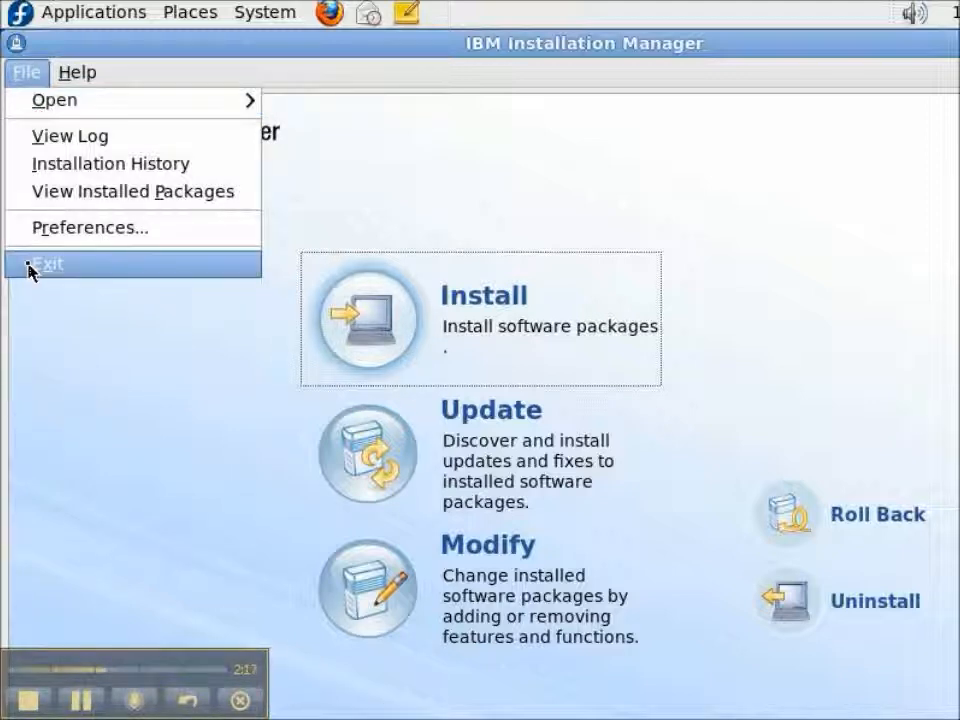
{"action": "left_click", "coordinate": [46, 264]}
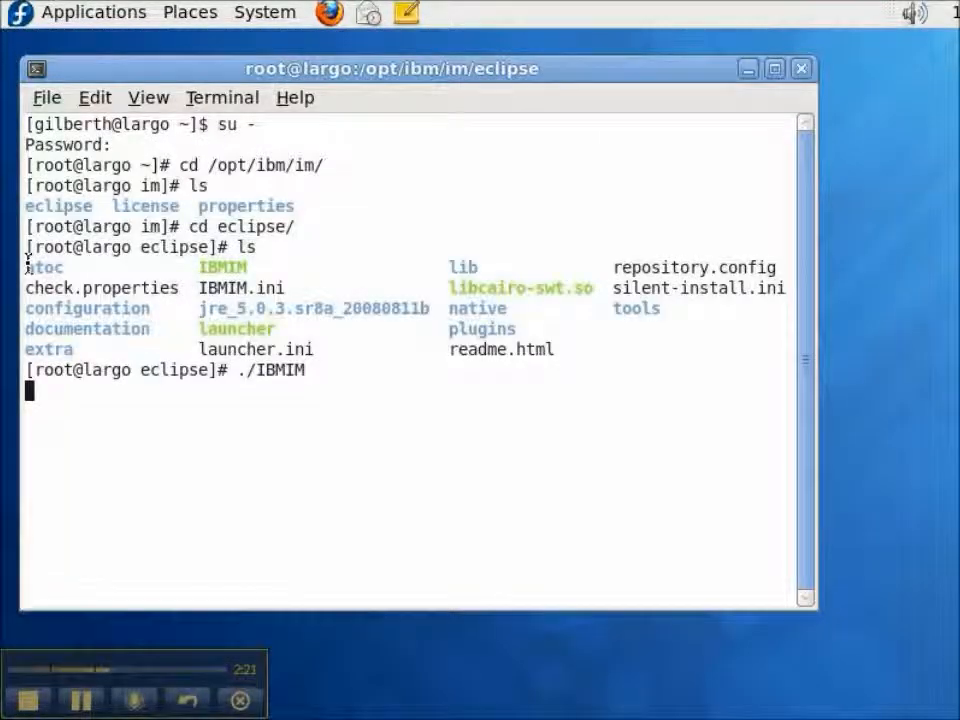
{"action": "key", "text": "Return"}
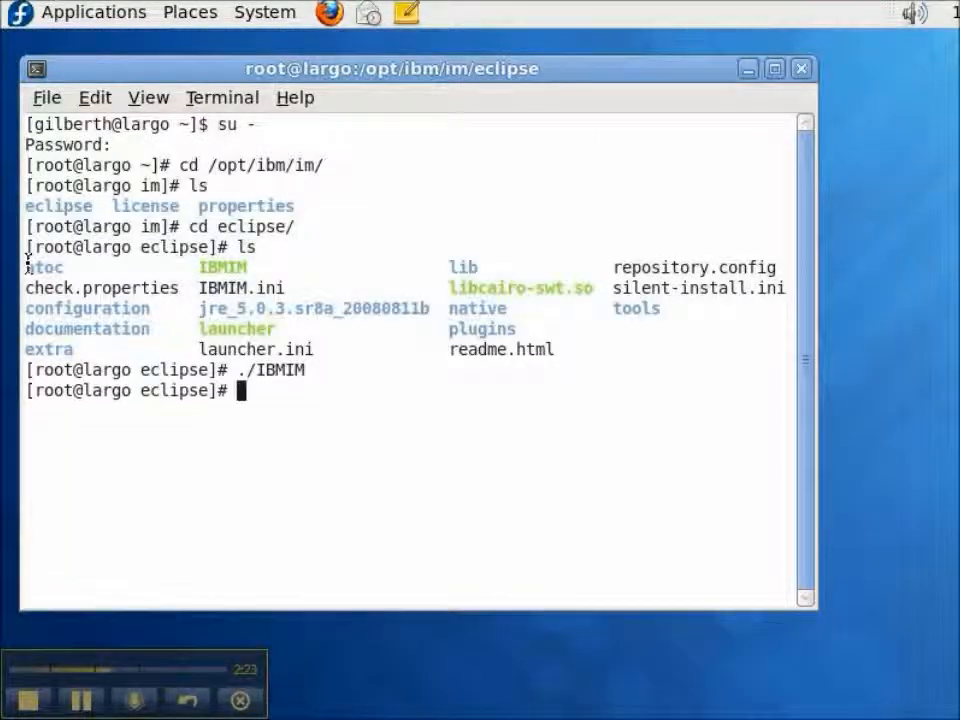